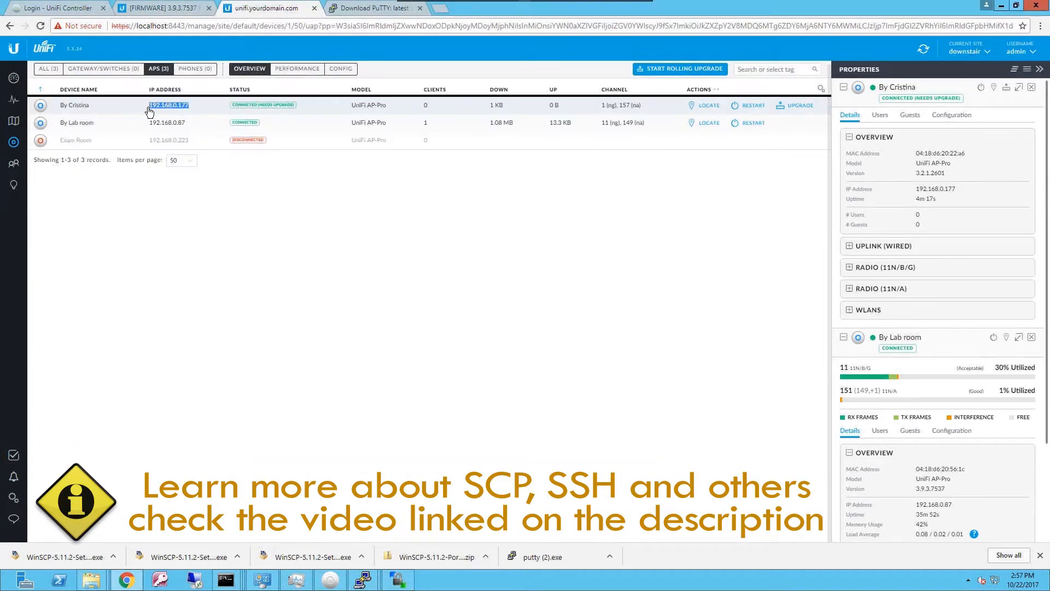
- Log in over SFTP to 192.168.0.177 as admin and accept the host key
{"action": "left_click", "coordinate": [396, 577]}
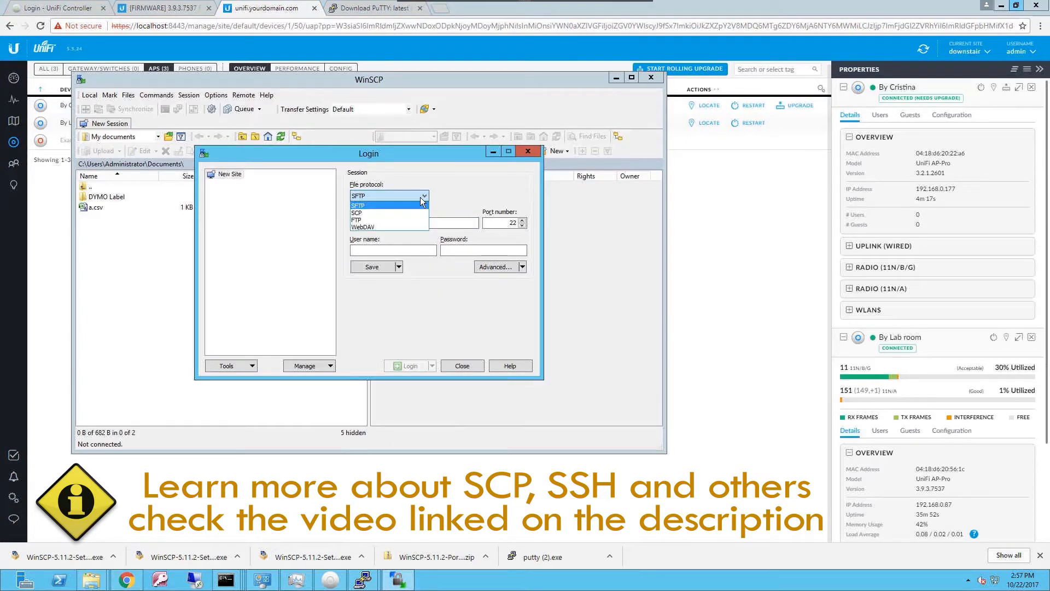
{"action": "left_click", "coordinate": [358, 195]}
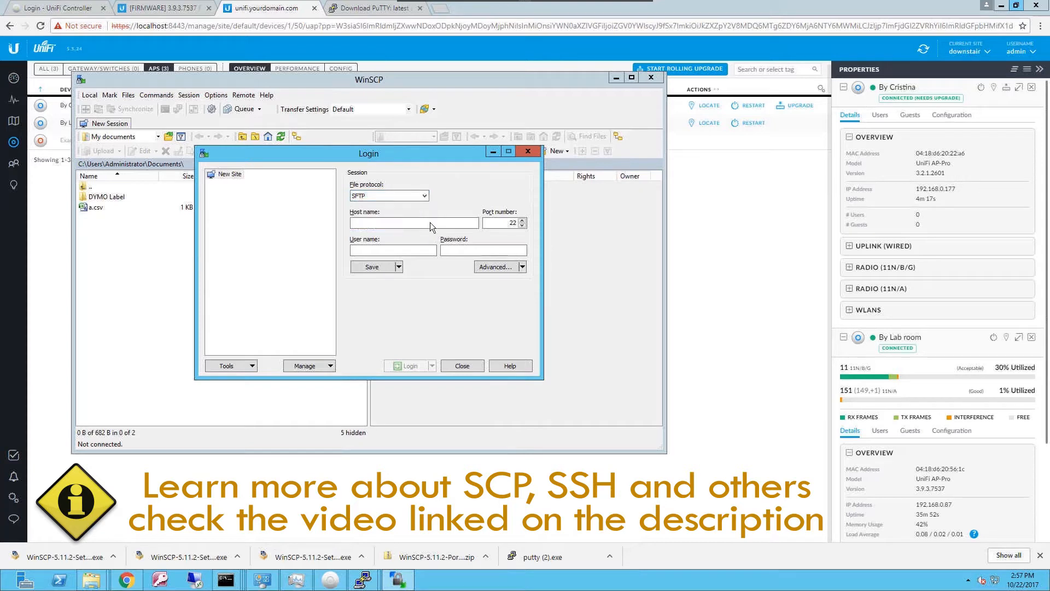
{"action": "type", "text": "192.168.0.177"}
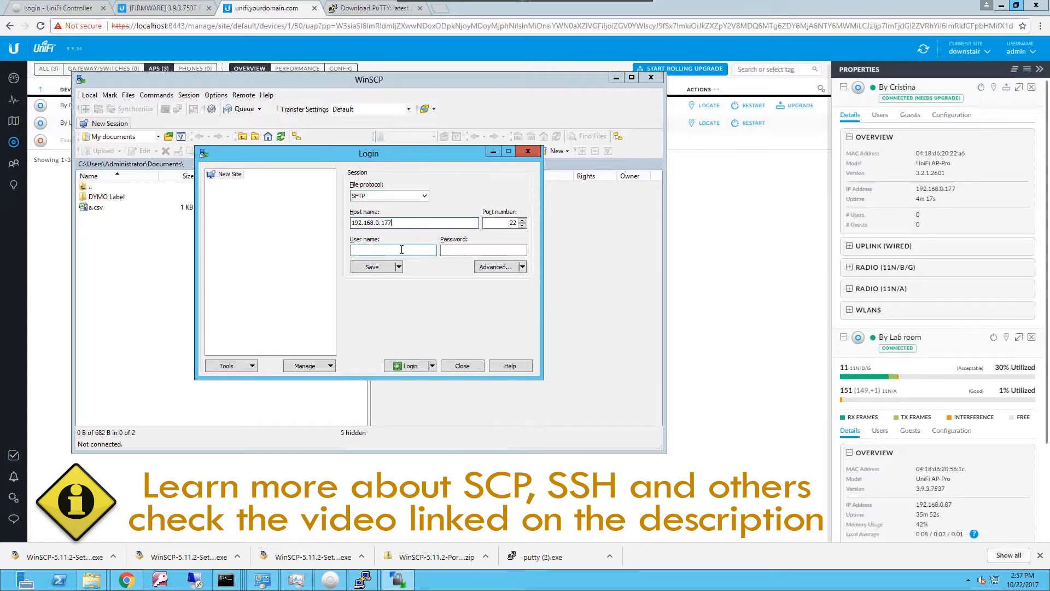
{"action": "type", "text": "admin"}
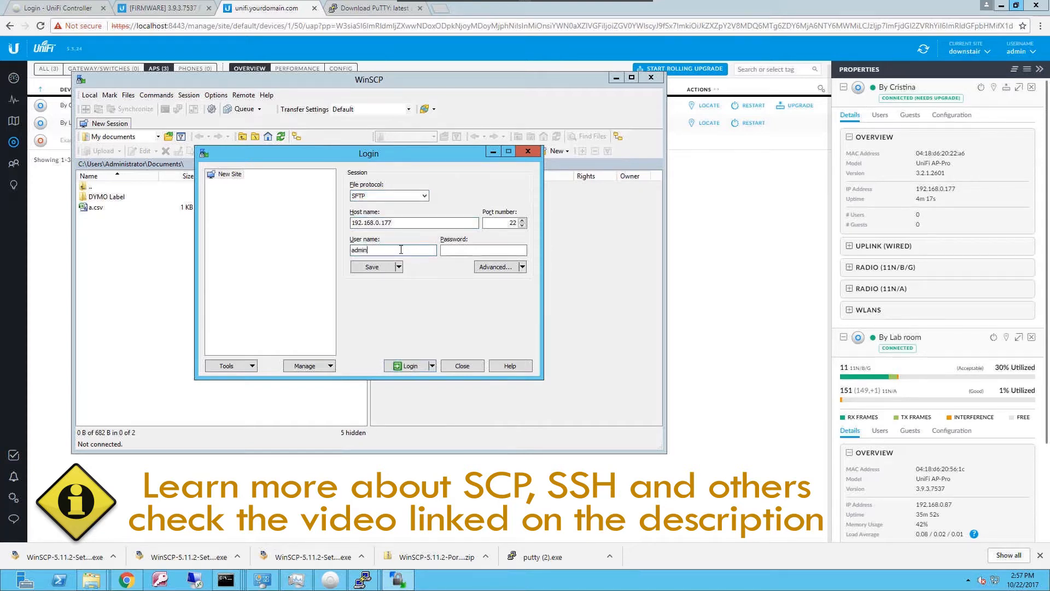
{"action": "type", "text": "••"}
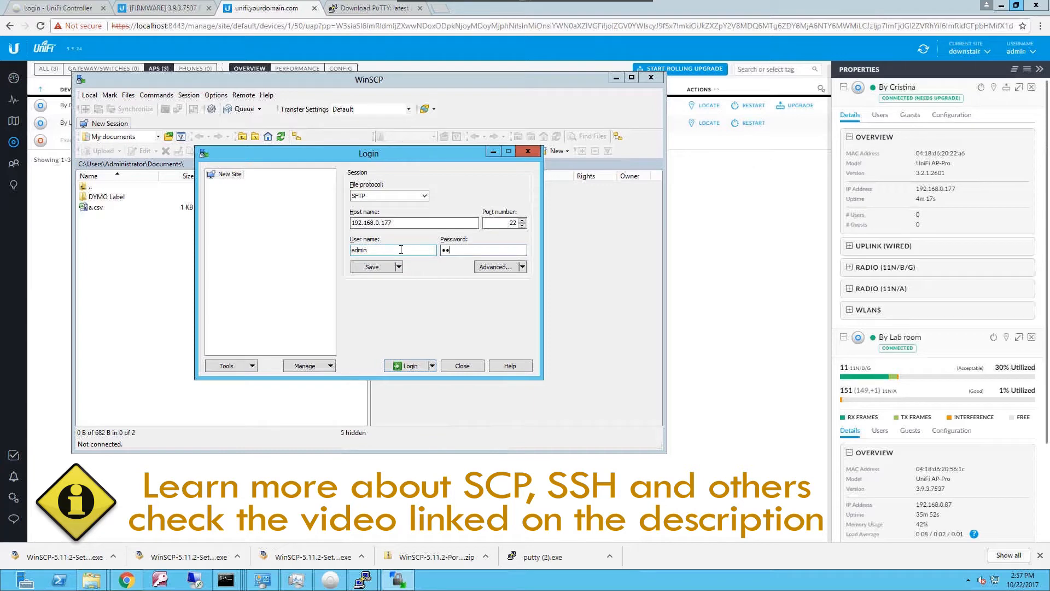
{"action": "type", "text": "password"}
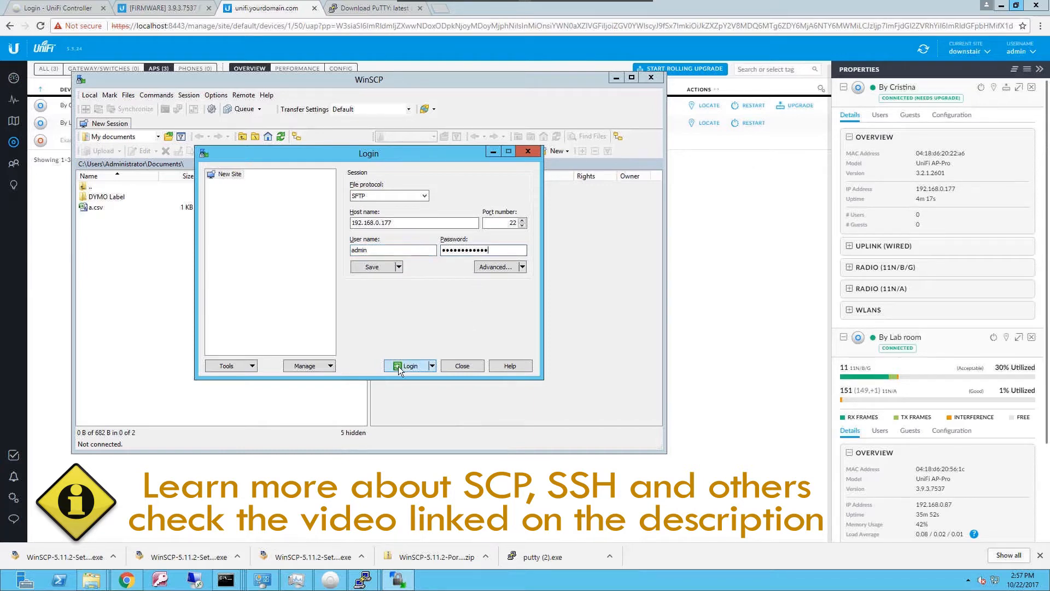
{"action": "left_click", "coordinate": [407, 366]}
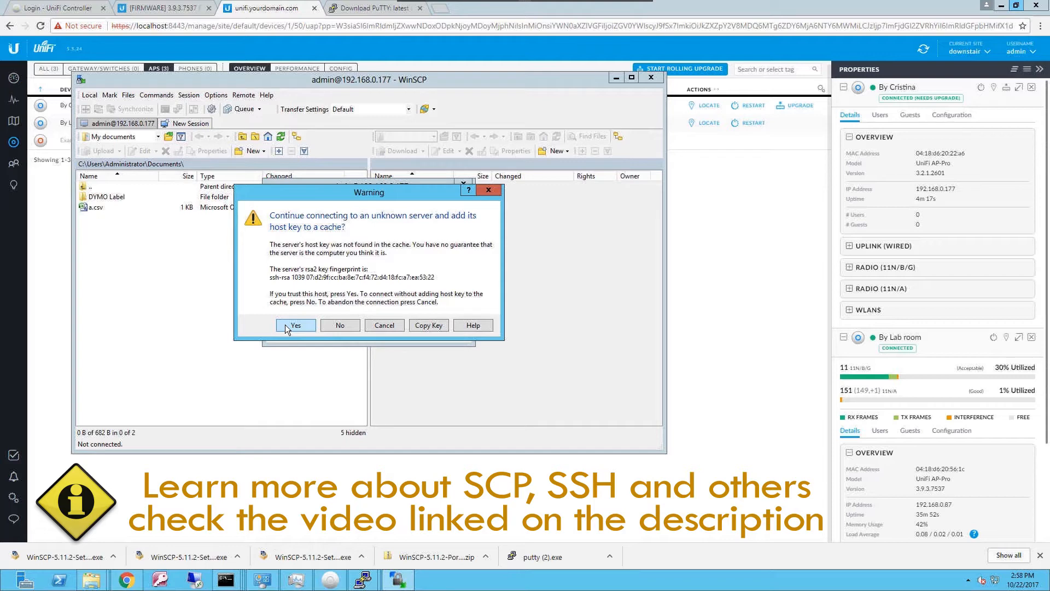
{"action": "left_click", "coordinate": [296, 325]}
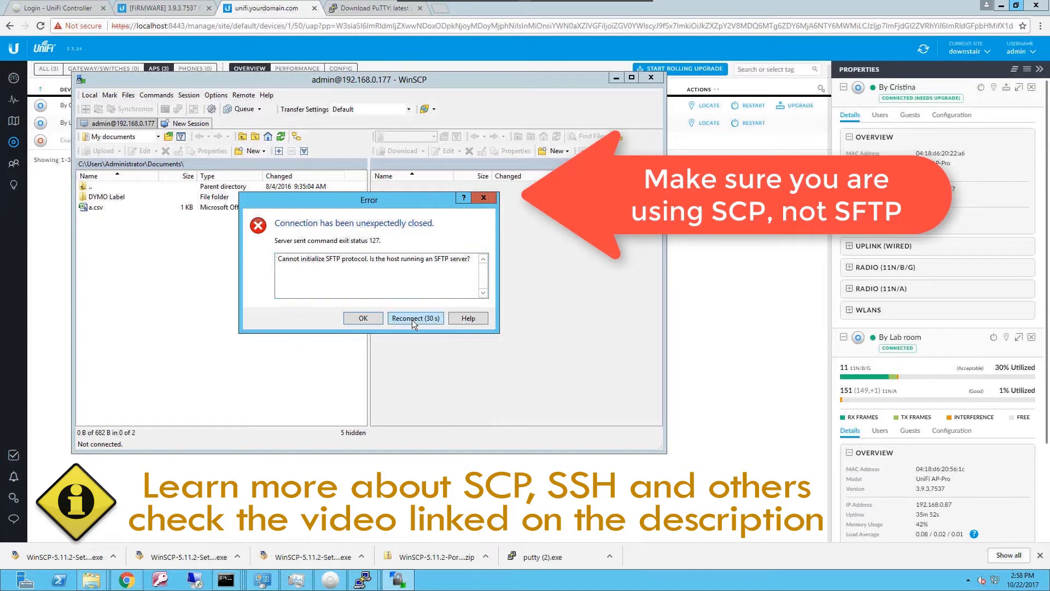
- Dismiss the error and log in to 192.168.0.177 as admin using SCP instead
{"action": "left_click", "coordinate": [415, 318]}
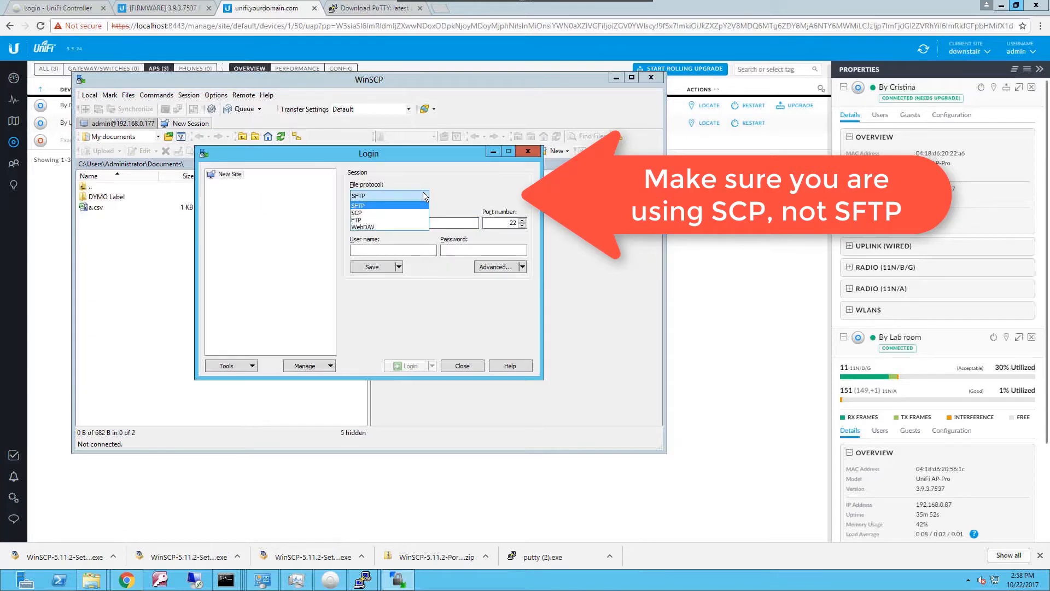
{"action": "left_click", "coordinate": [358, 212]}
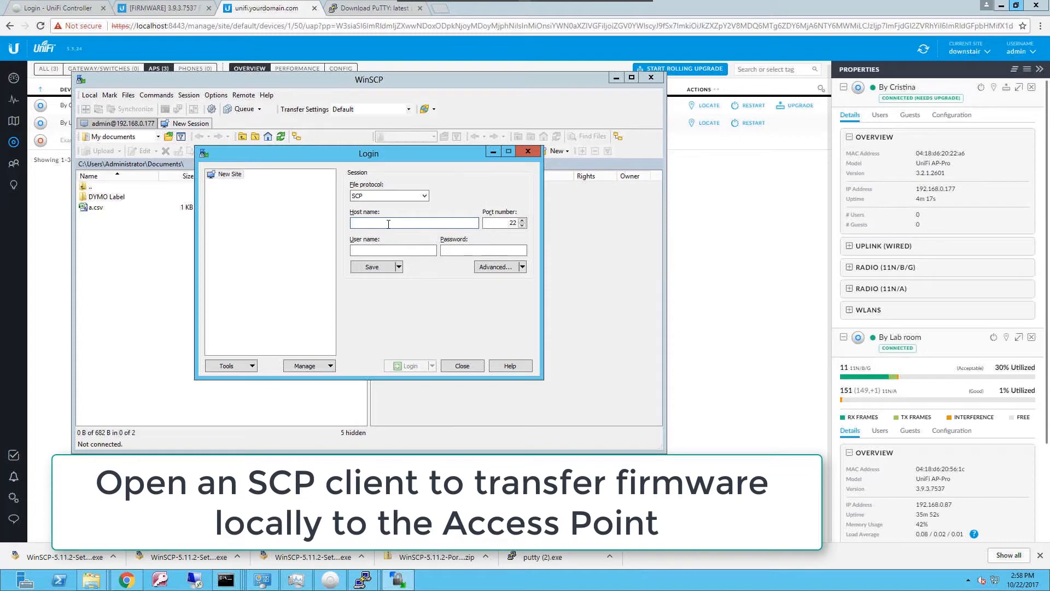
{"action": "type", "text": "192.168.0.177"}
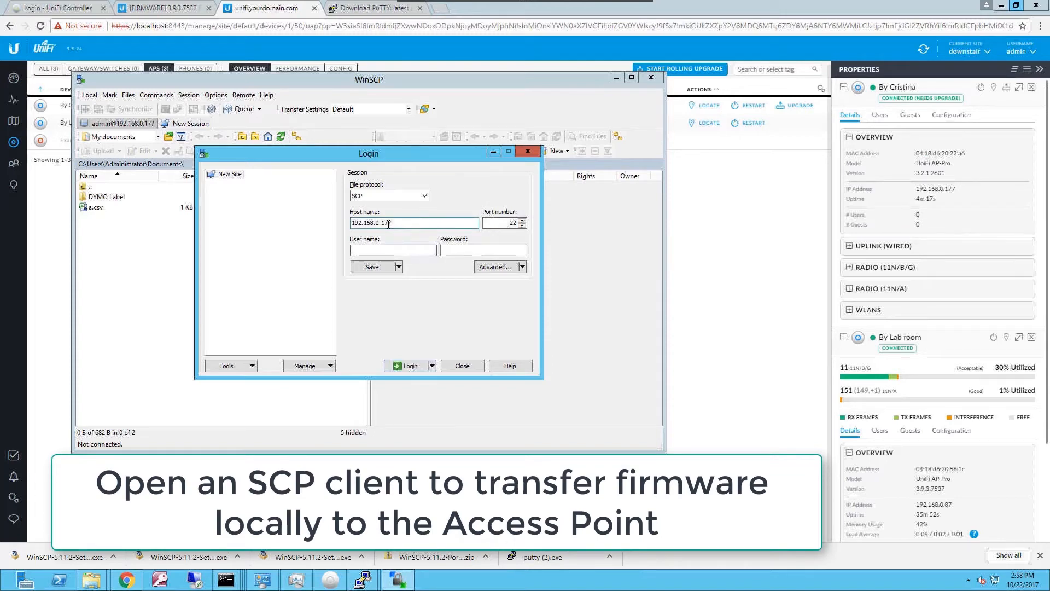
{"action": "type", "text": "a"}
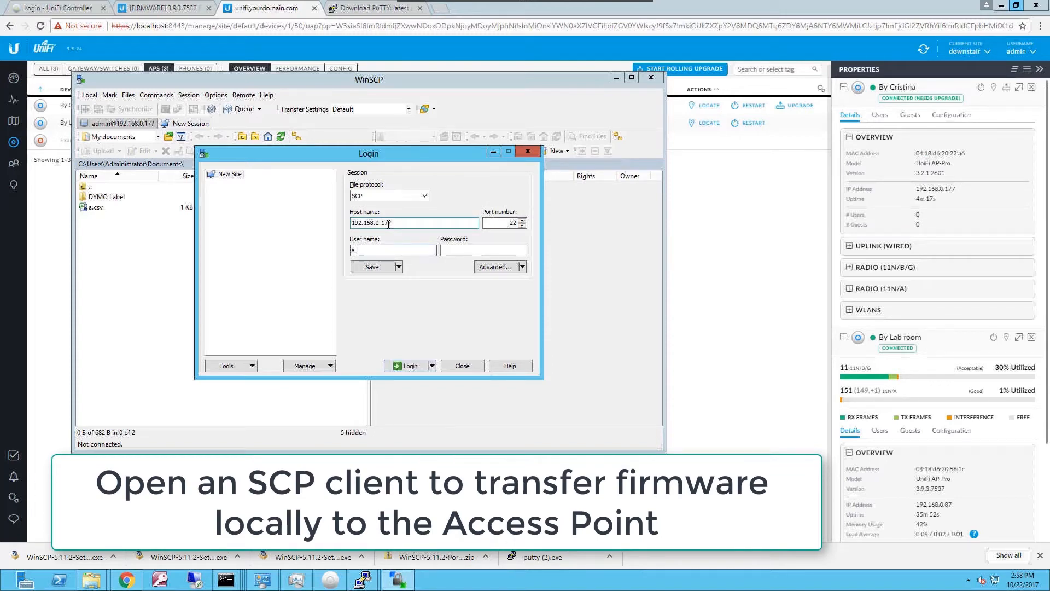
{"action": "type", "text": "admin"}
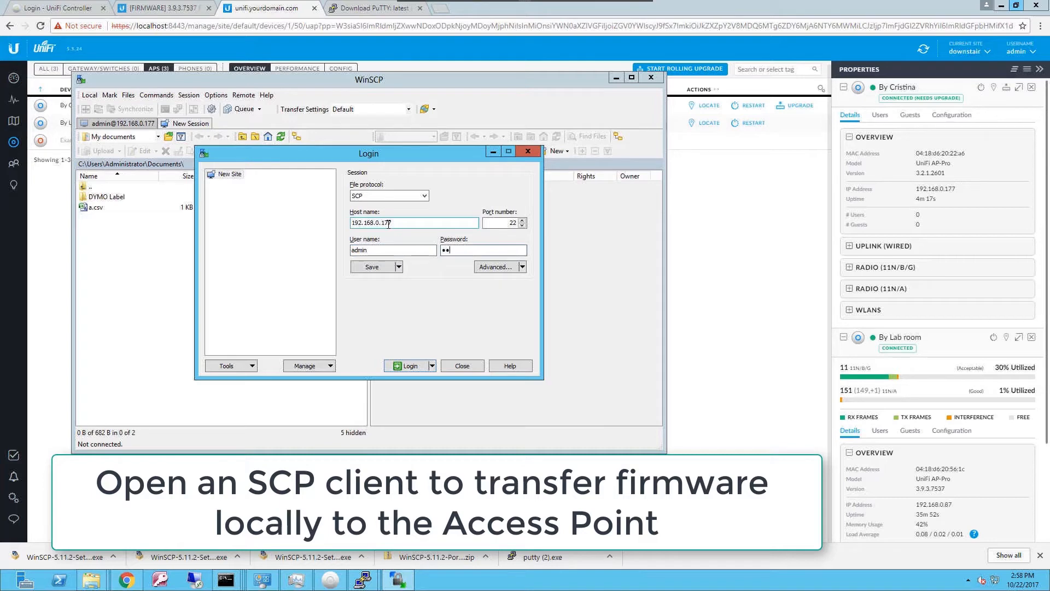
{"action": "type", "text": "password"}
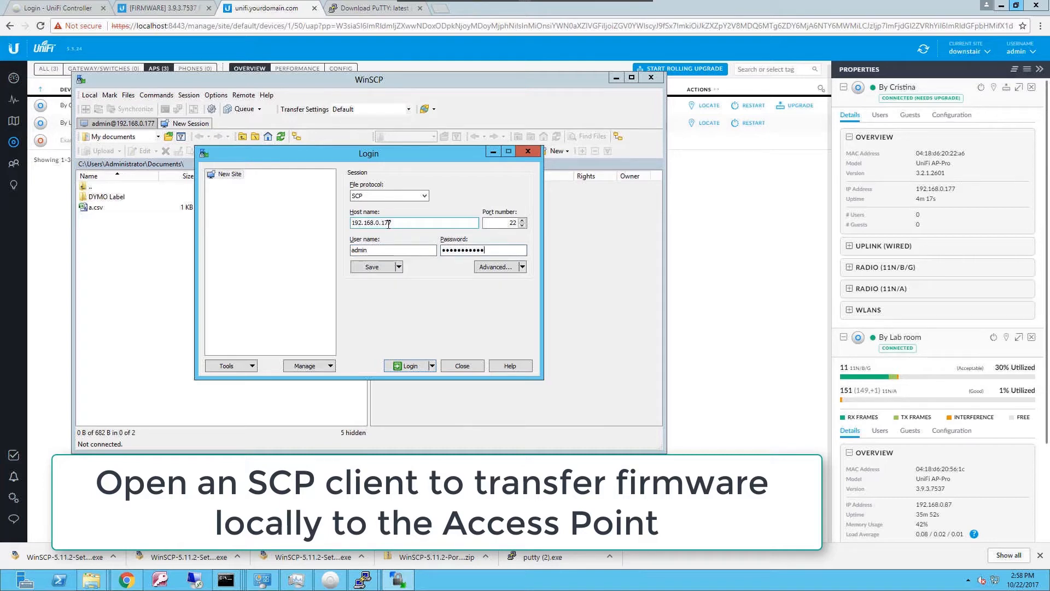
{"action": "left_click", "coordinate": [406, 366]}
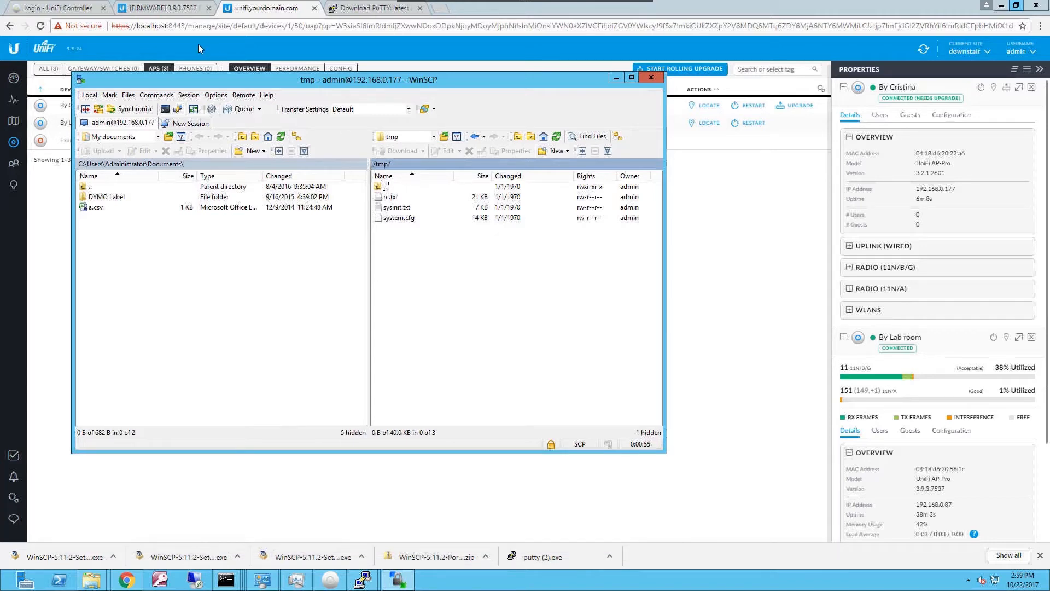
- Drop the firmware into the WinSCP /tmp pane as fwupdate.bin
{"action": "left_click", "coordinate": [154, 7]}
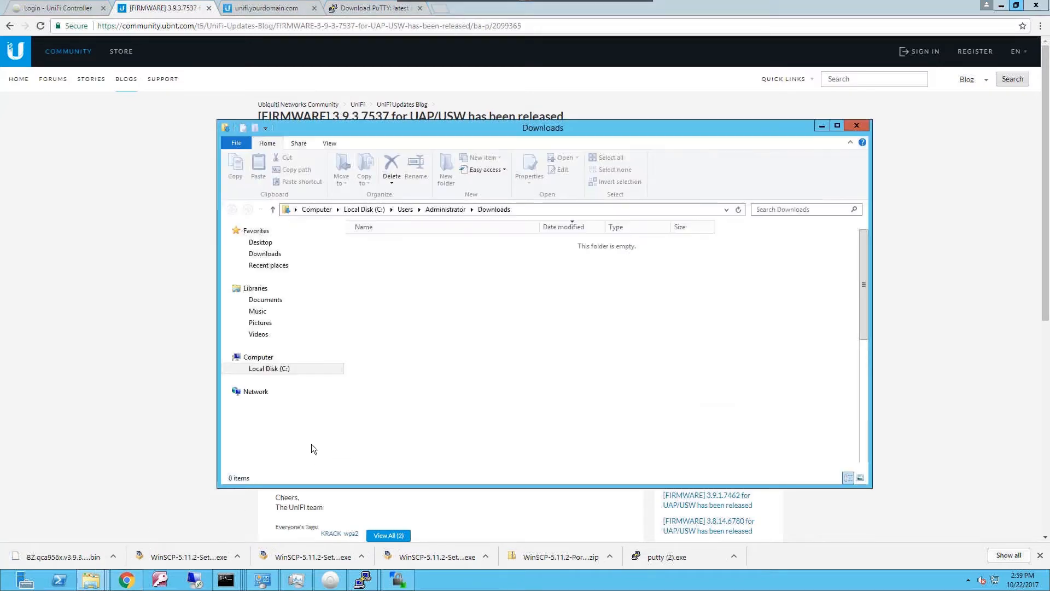
{"action": "left_click", "coordinate": [425, 242]}
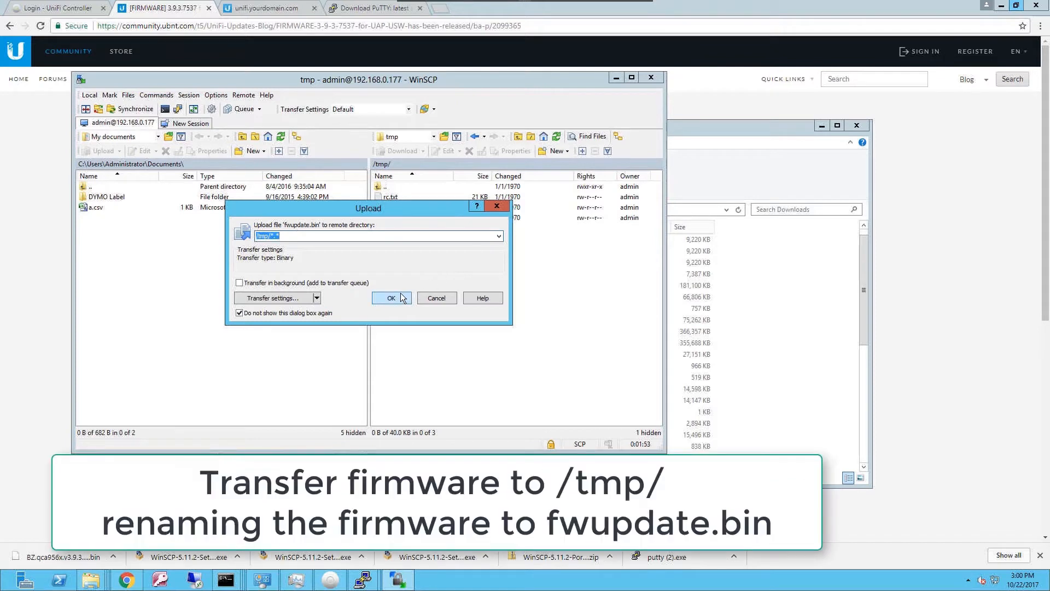
- Confirm the fwupdate.bin upload to /tmp
{"action": "left_click", "coordinate": [391, 298]}
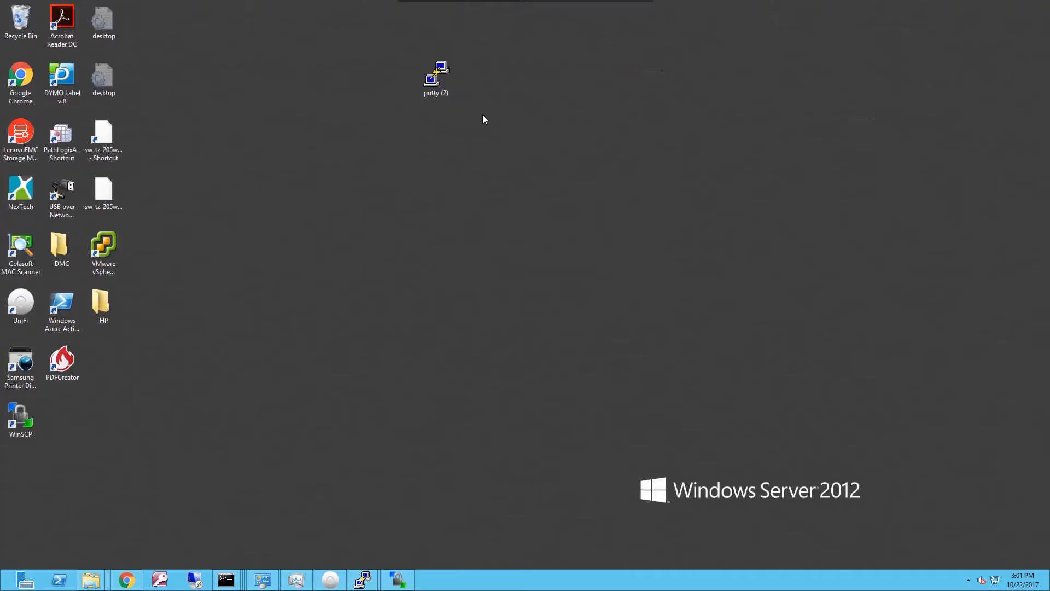
- Launch PuTTY and open an SSH session to 192.168.0.177
{"action": "double_click", "coordinate": [436, 74]}
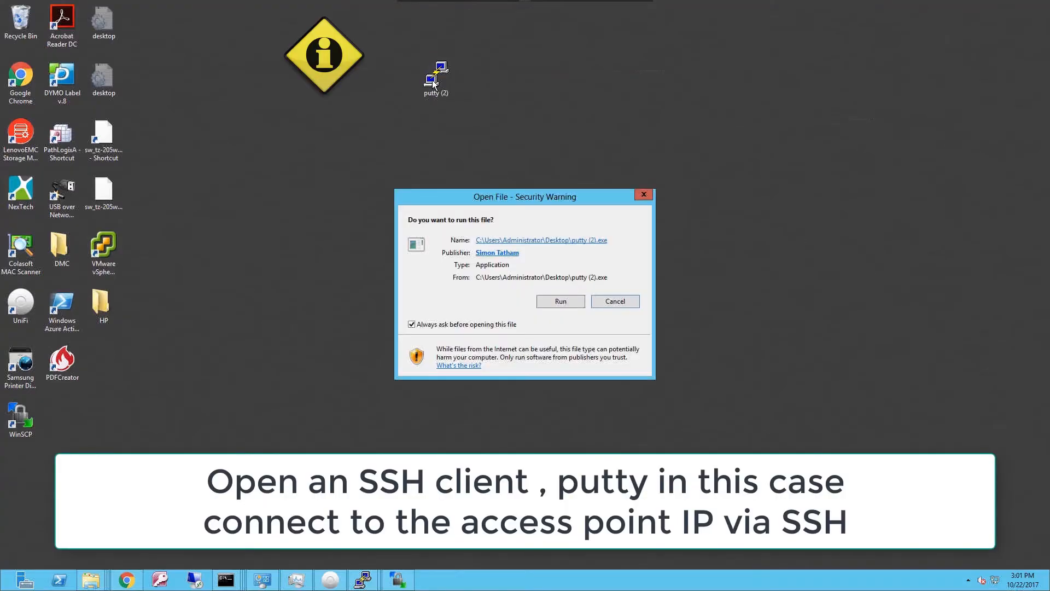
{"action": "left_click", "coordinate": [560, 301]}
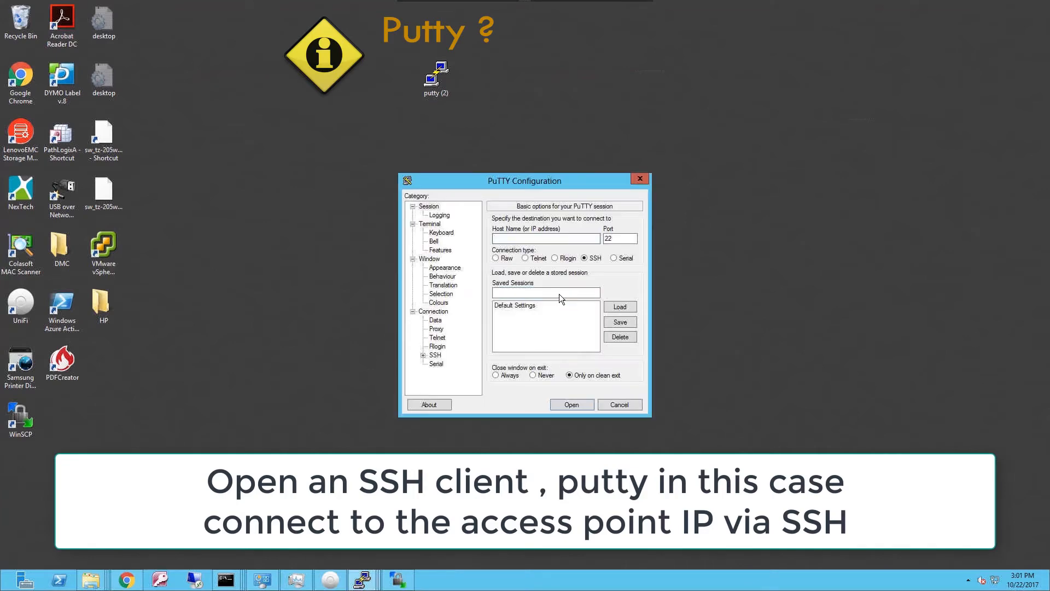
{"action": "type", "text": "192.168.0.177"}
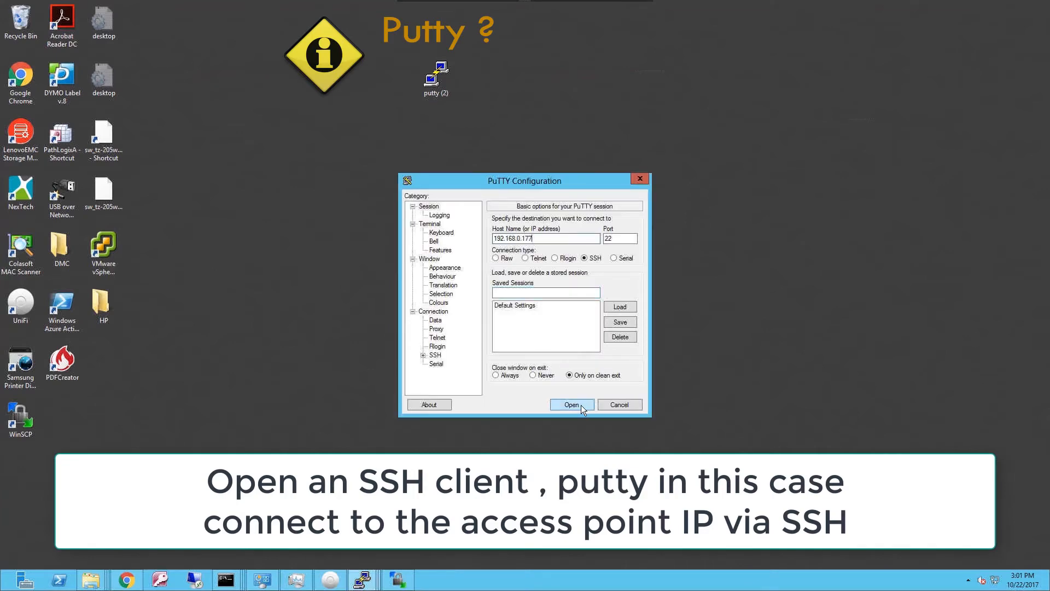
{"action": "left_click", "coordinate": [570, 403]}
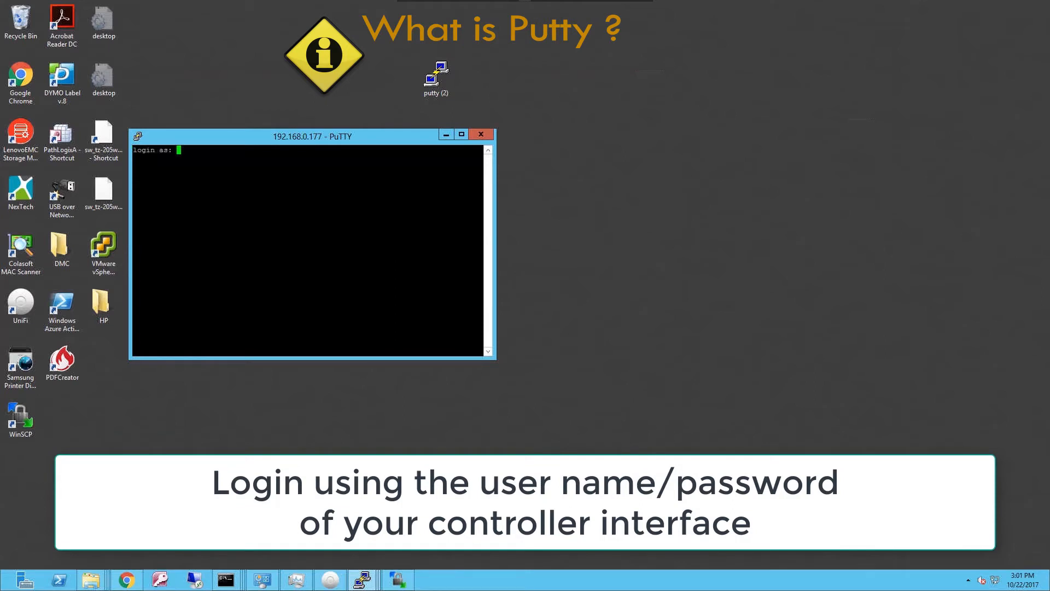
- Log in as admin and run 'syswrapper.sh upgrade2 &'
{"action": "type", "text": "admin"}
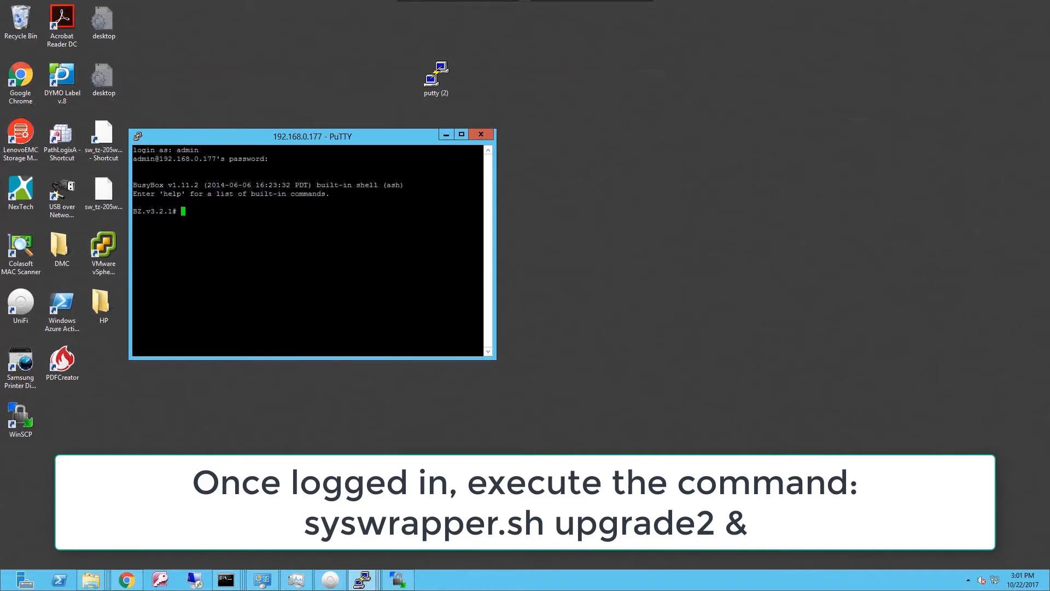
{"action": "type", "text": "syswrapper.sh upgrade2 &"}
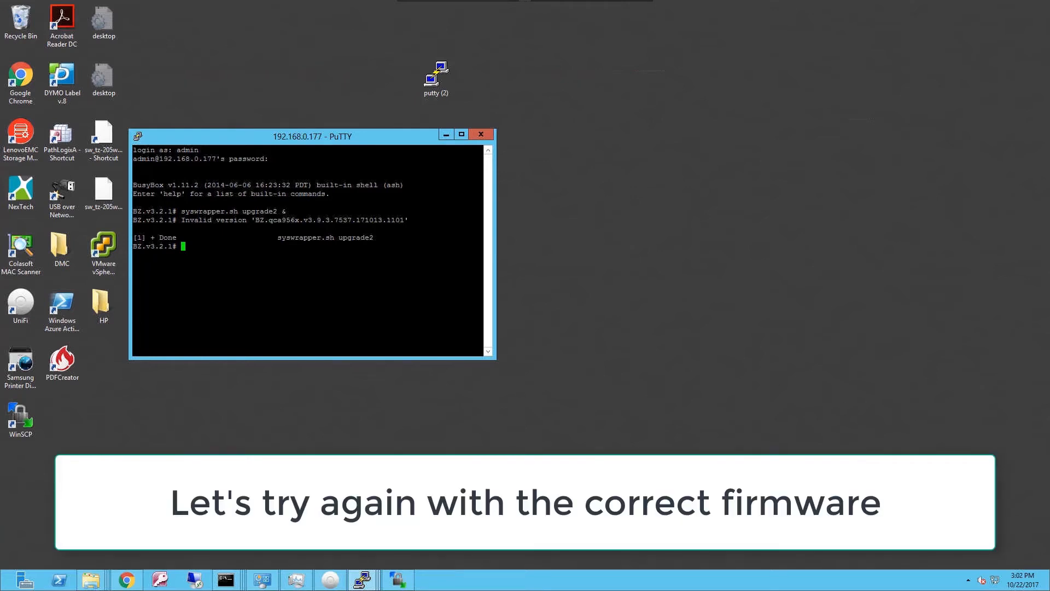
- Relaunch PuTTY, reconnect to 192.168.0.177 maximized, and log in as admin
{"action": "double_click", "coordinate": [435, 71]}
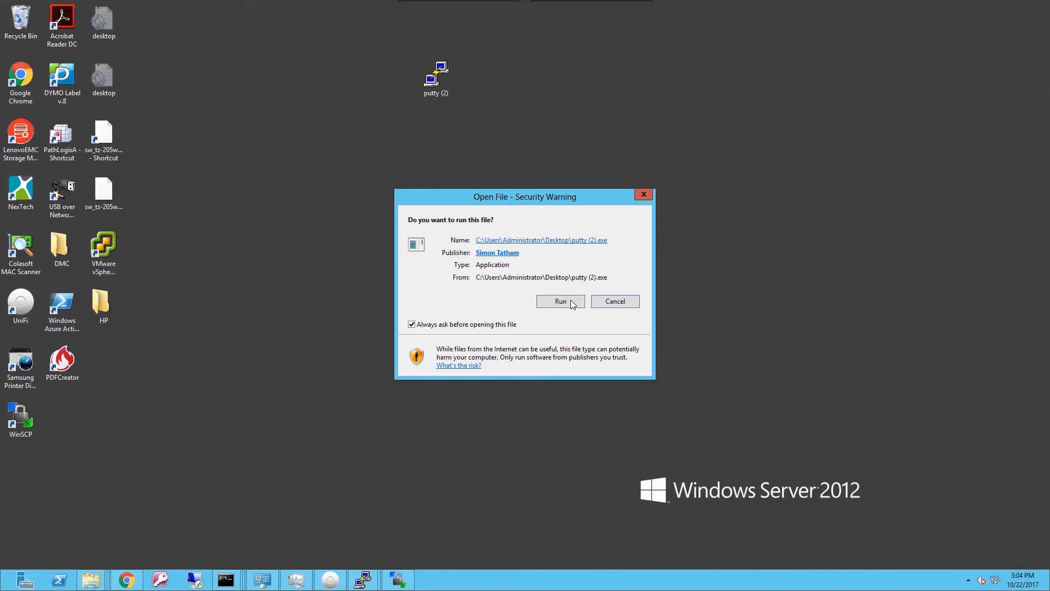
{"action": "left_click", "coordinate": [560, 300]}
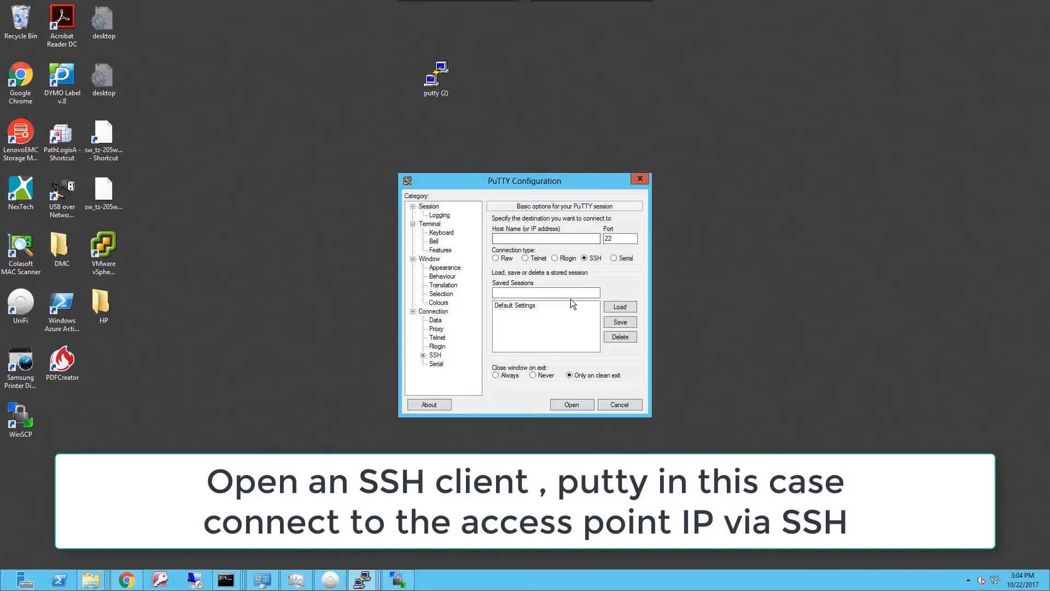
{"action": "type", "text": "192.168.0.177"}
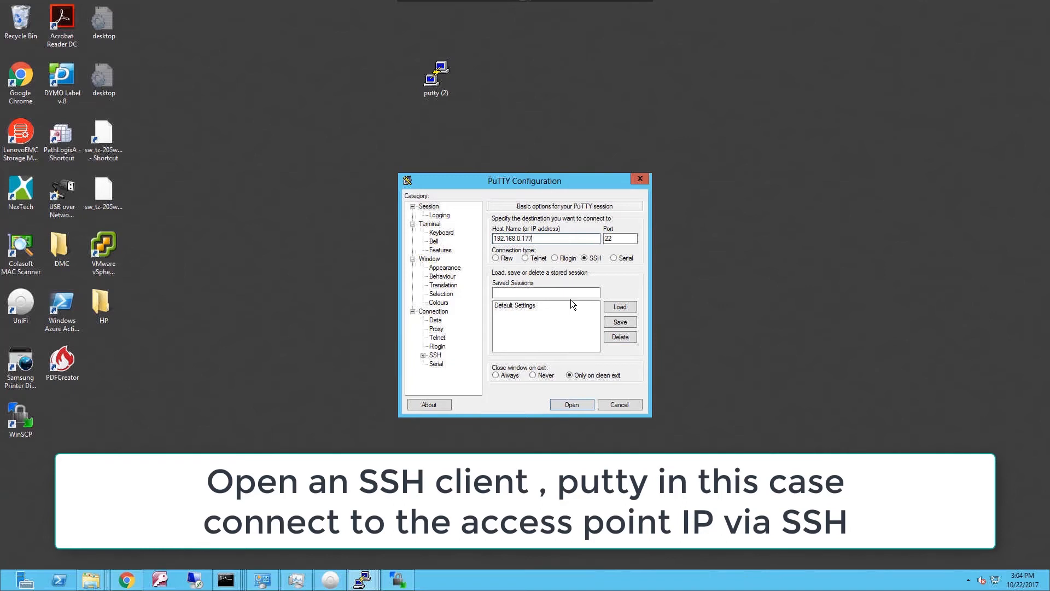
{"action": "left_click", "coordinate": [570, 404]}
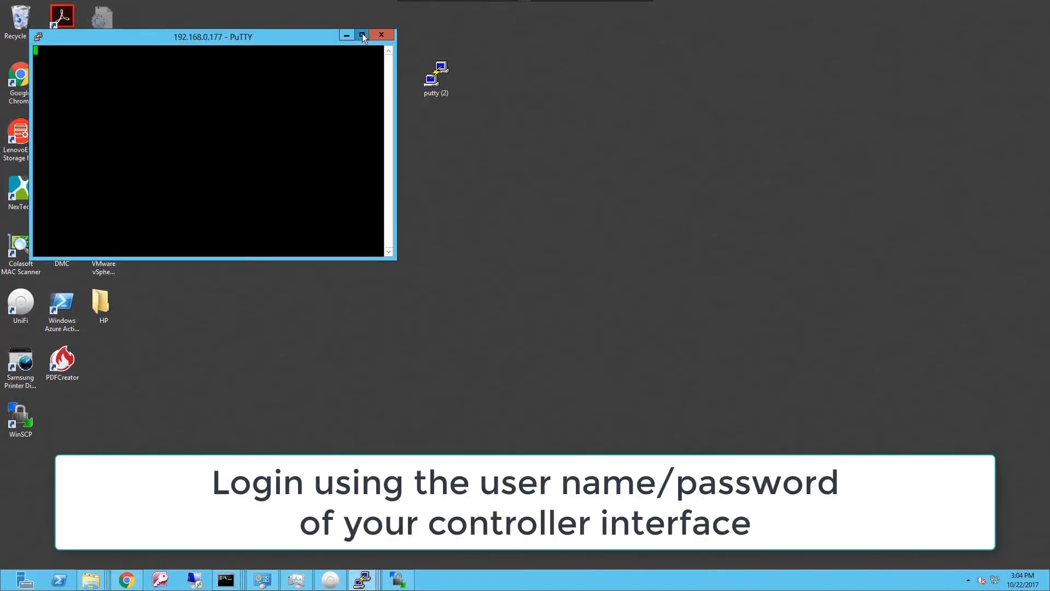
{"action": "left_click", "coordinate": [362, 35]}
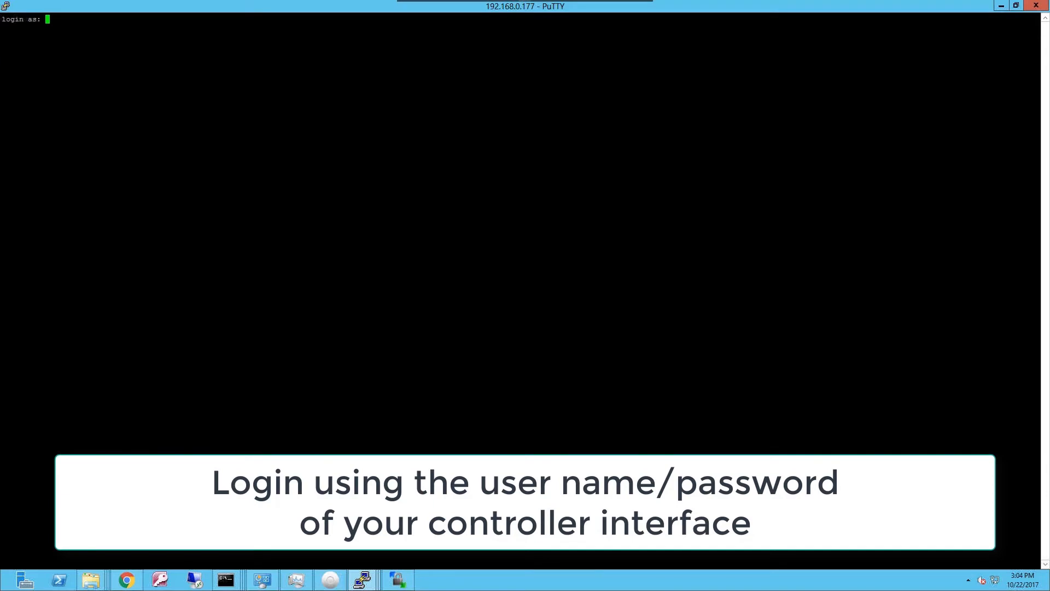
{"action": "type", "text": "admin"}
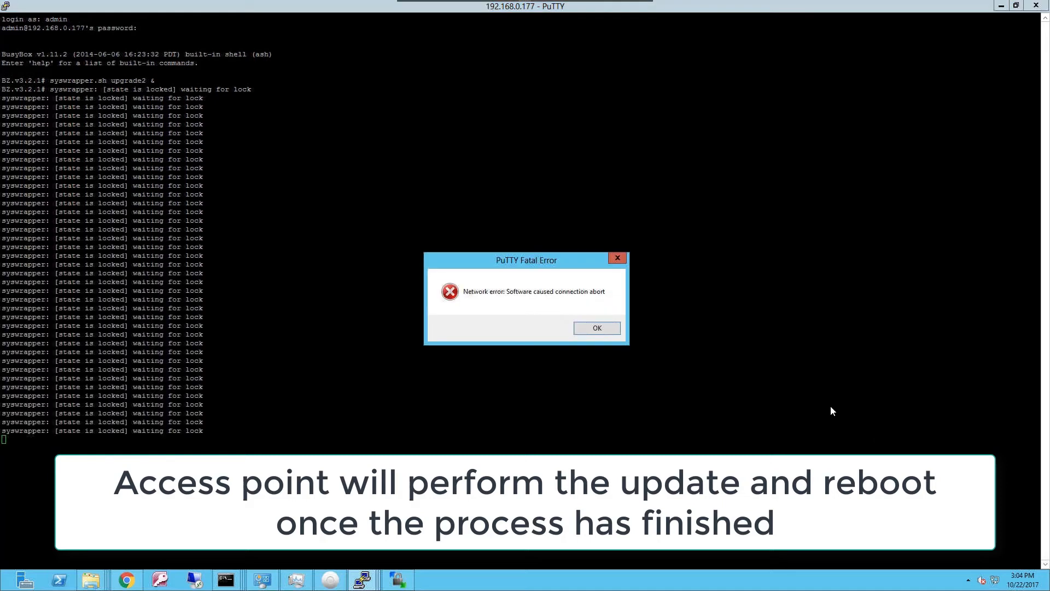
{"action": "mouse_move", "coordinate": [916, 415]}
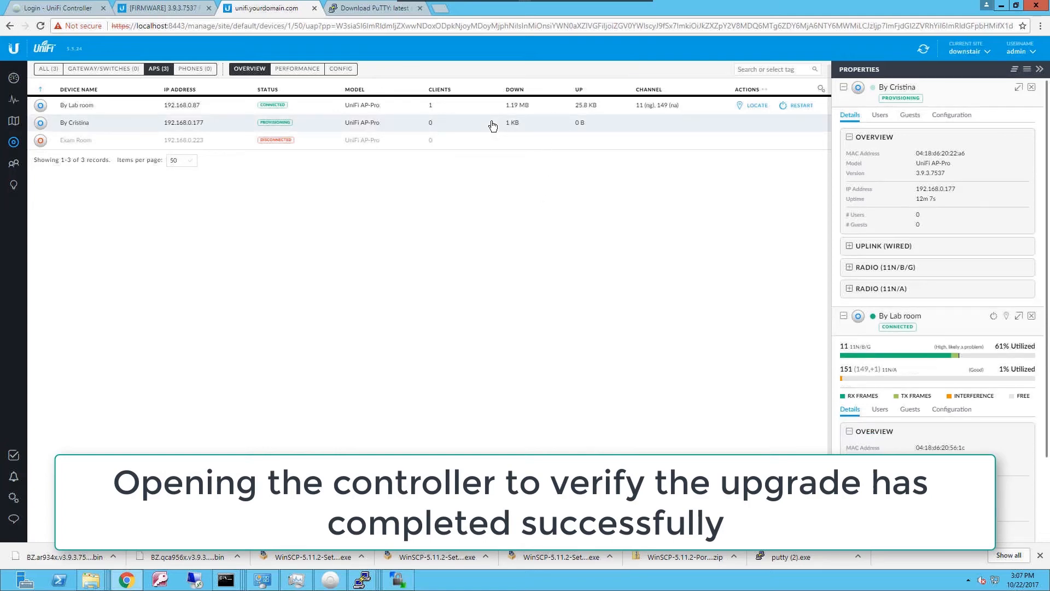
{"action": "mouse_move", "coordinate": [951, 179]}
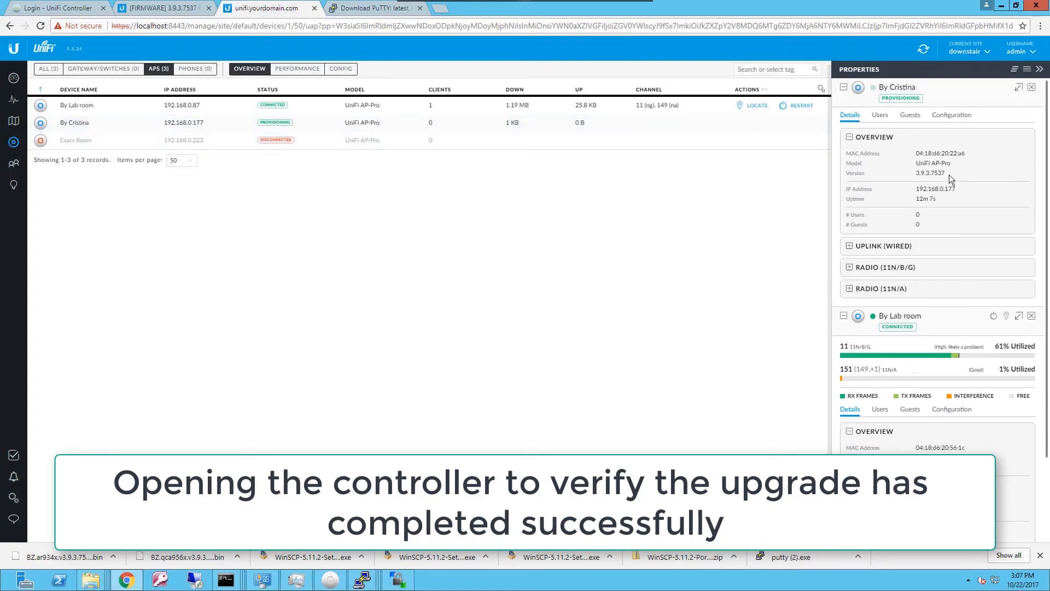